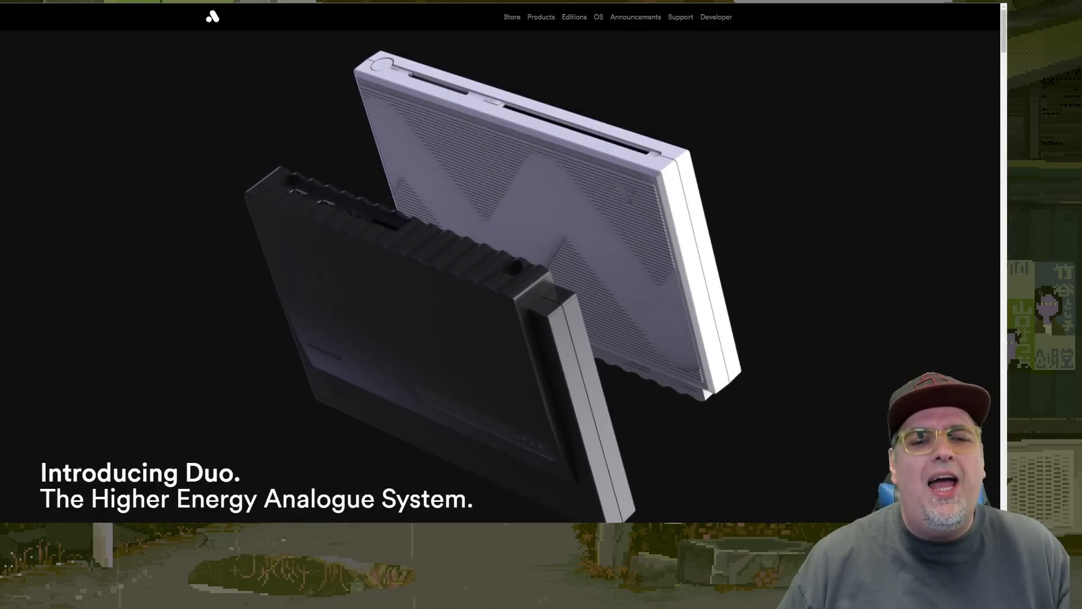
- Scroll past the Duo hero image to the NEC compatibility and FPGA introduction paragraph
scroll(down, 3)
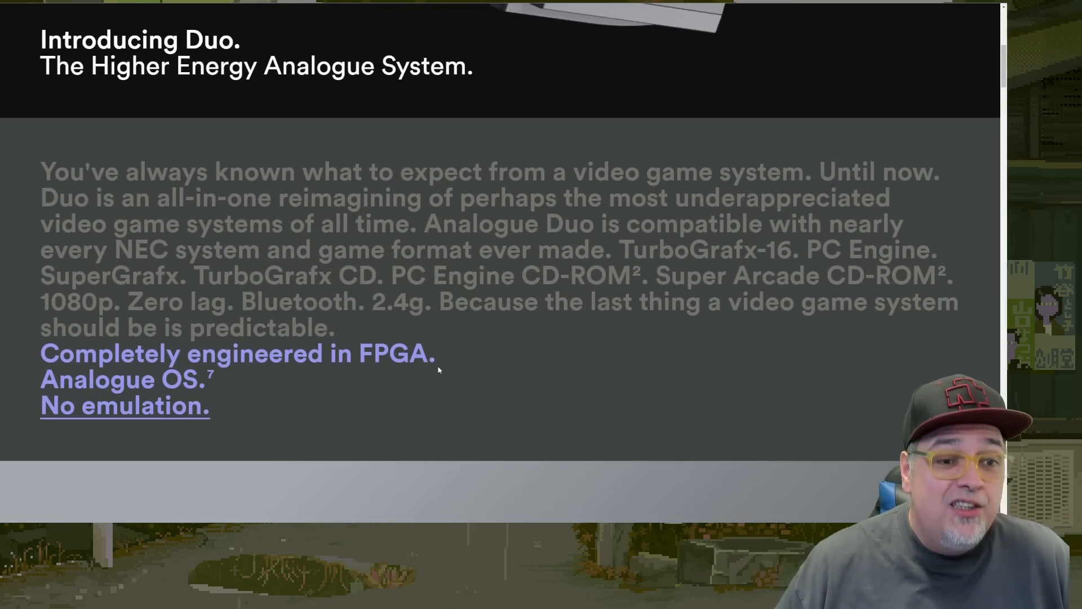
scroll(down, 3)
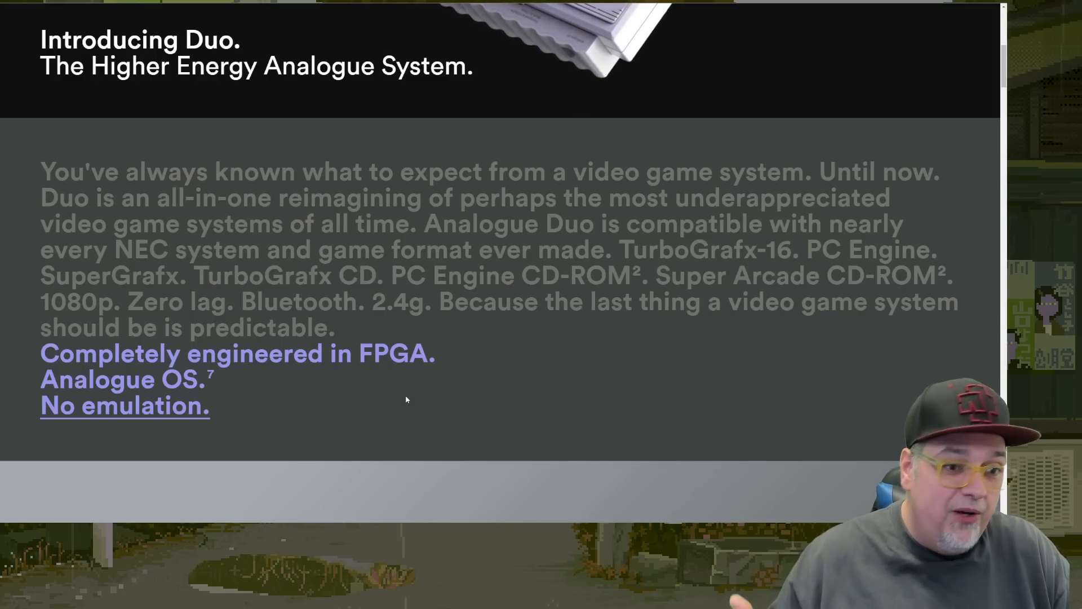
- Scroll through 'Duo does it all' Hucards/CD-ROM and the Bluetooth/2.4g wireless and wired controller sections
scroll(down, 3)
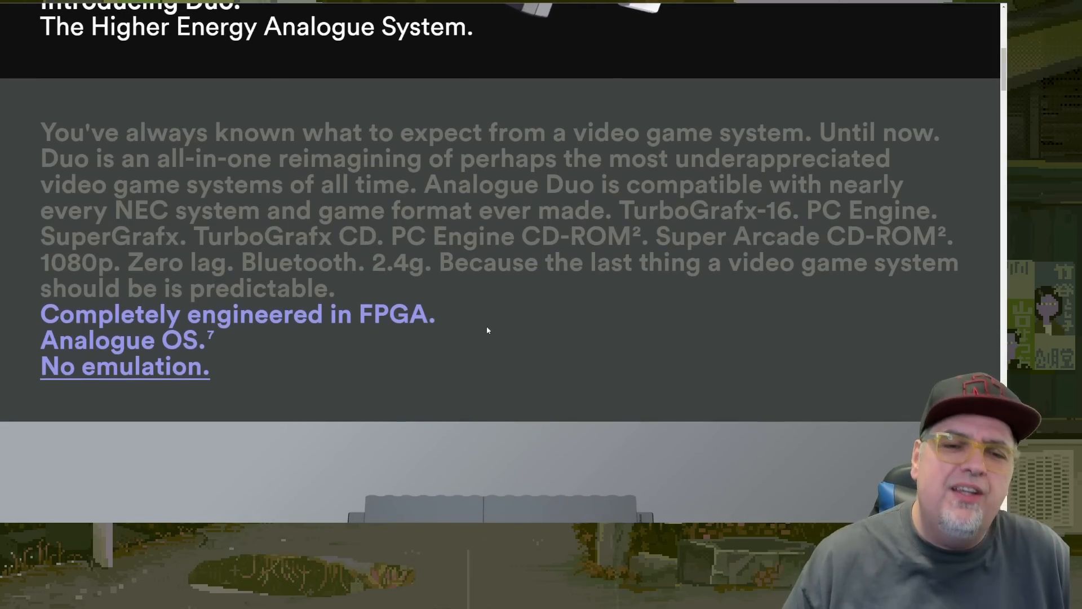
scroll(down, 3)
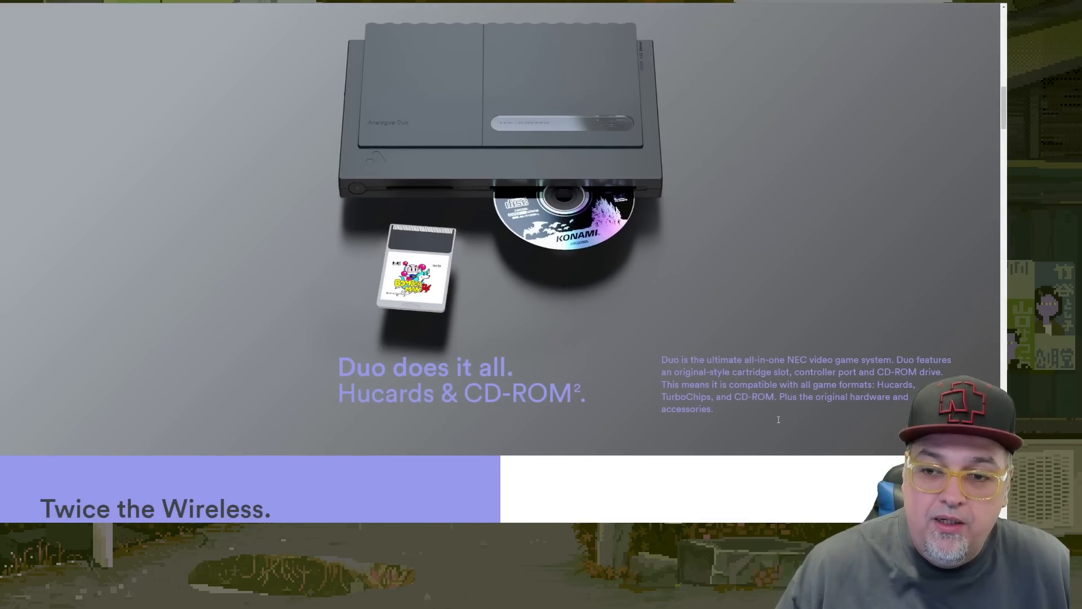
scroll(down, 3)
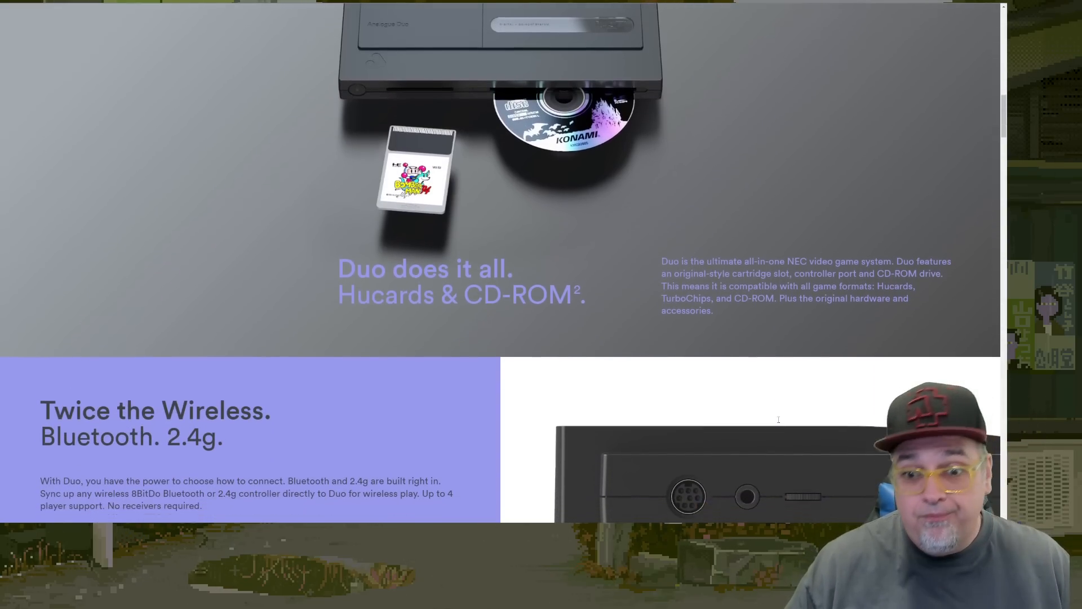
scroll(down, 3)
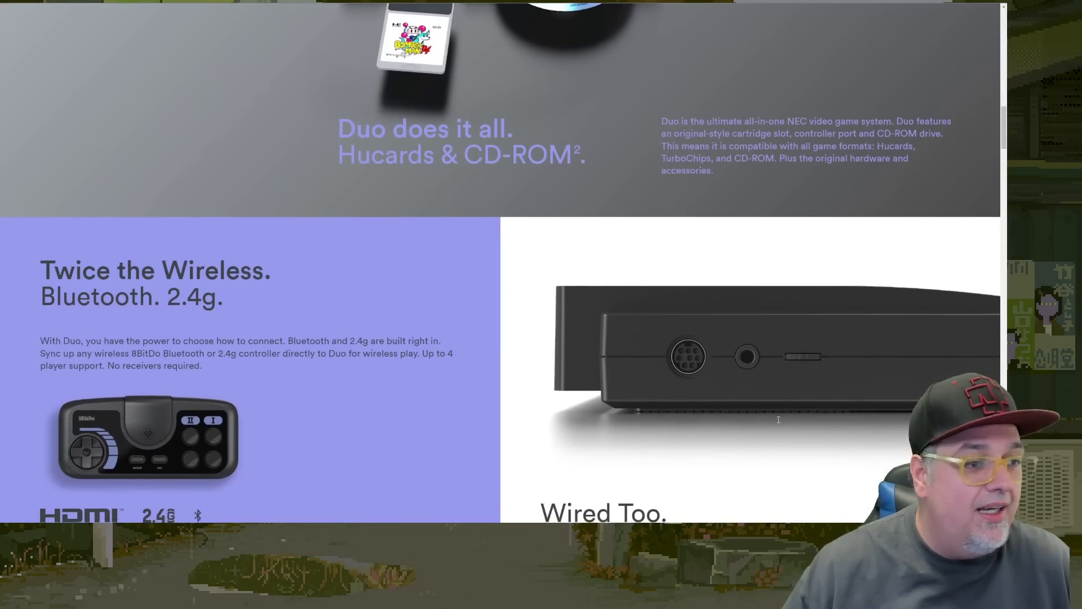
scroll(down, 3)
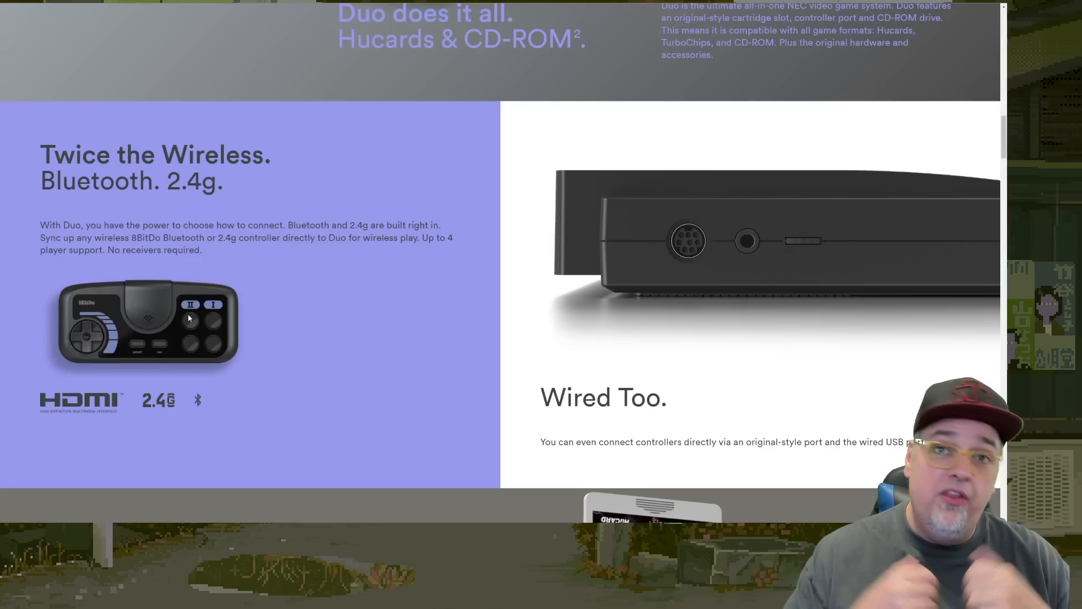
- Scroll through the 'Turbografx-16 on Pocket' section and the image carousel after it
scroll(down, 3)
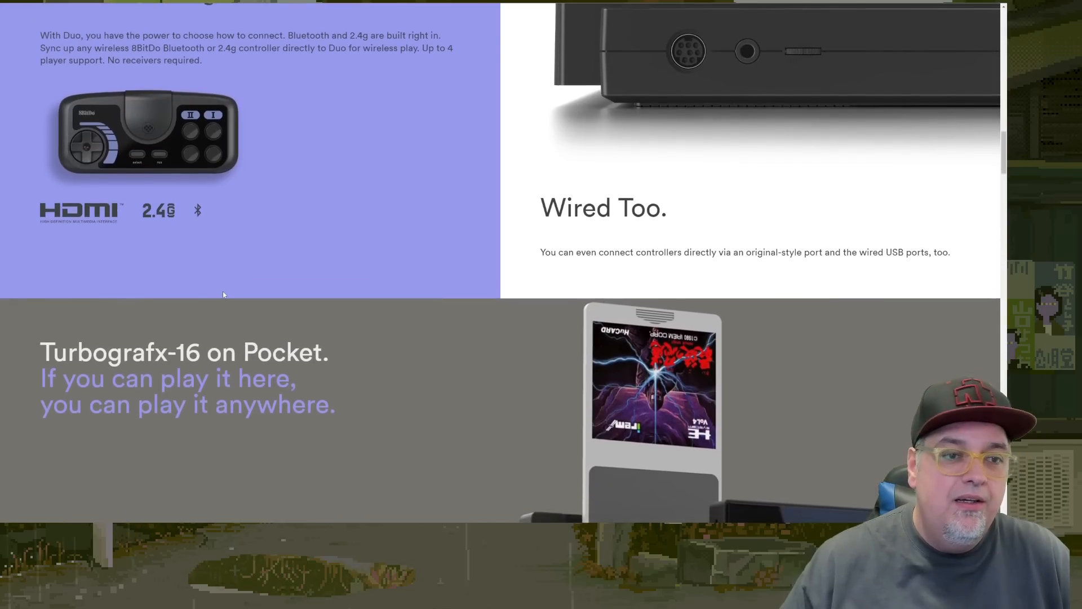
scroll(down, 3)
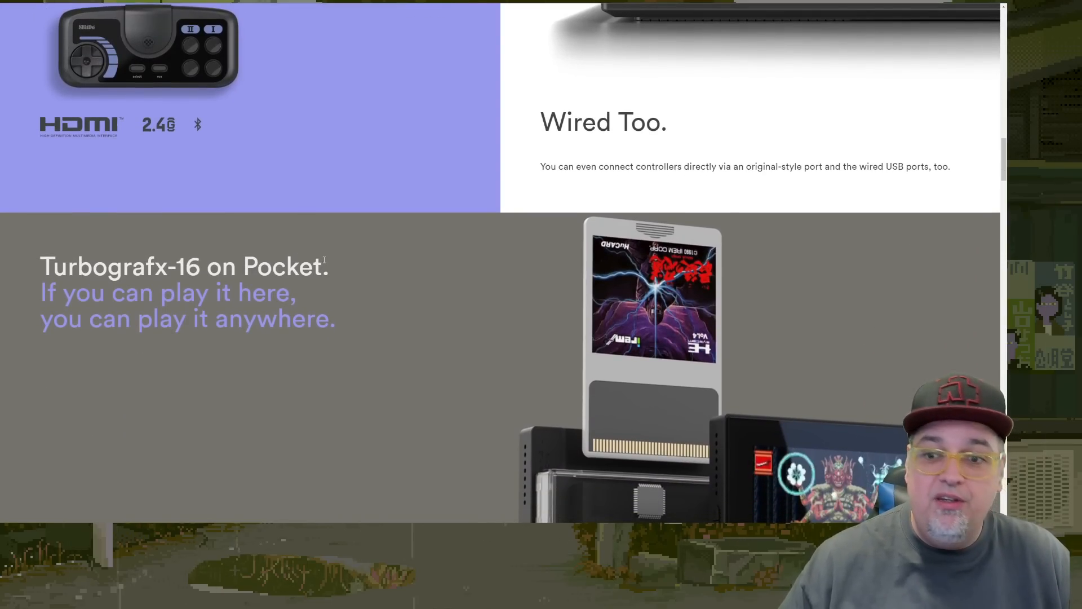
scroll(down, 3)
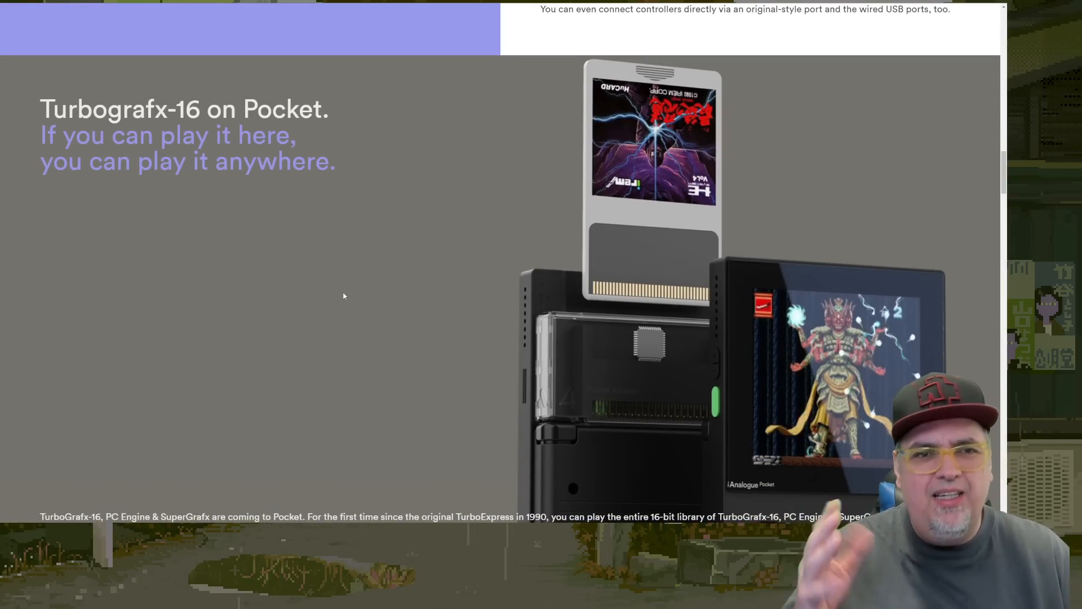
scroll(down, 3)
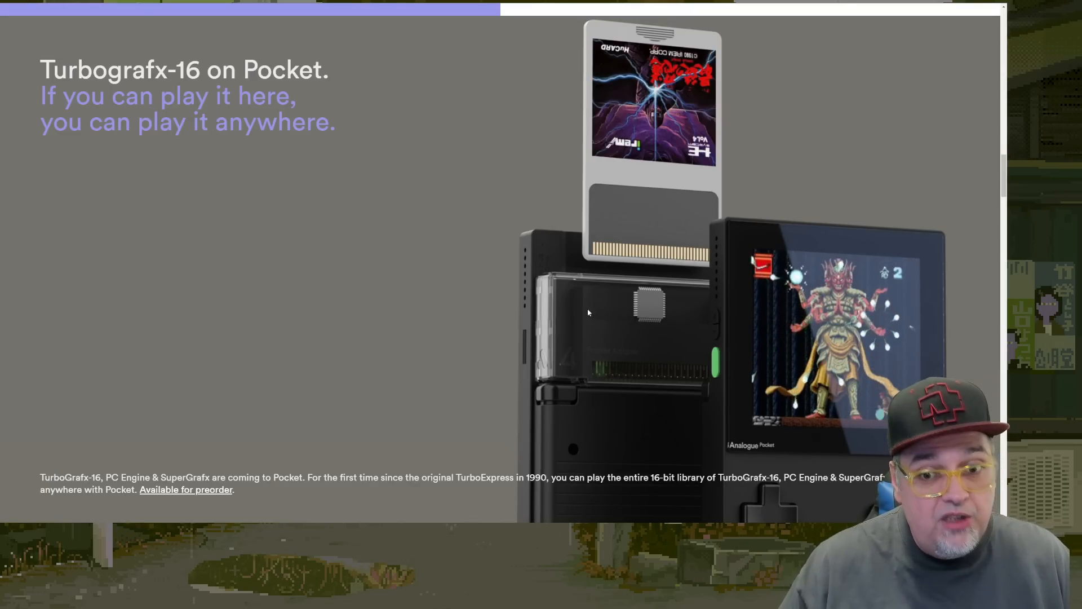
scroll(down, 3)
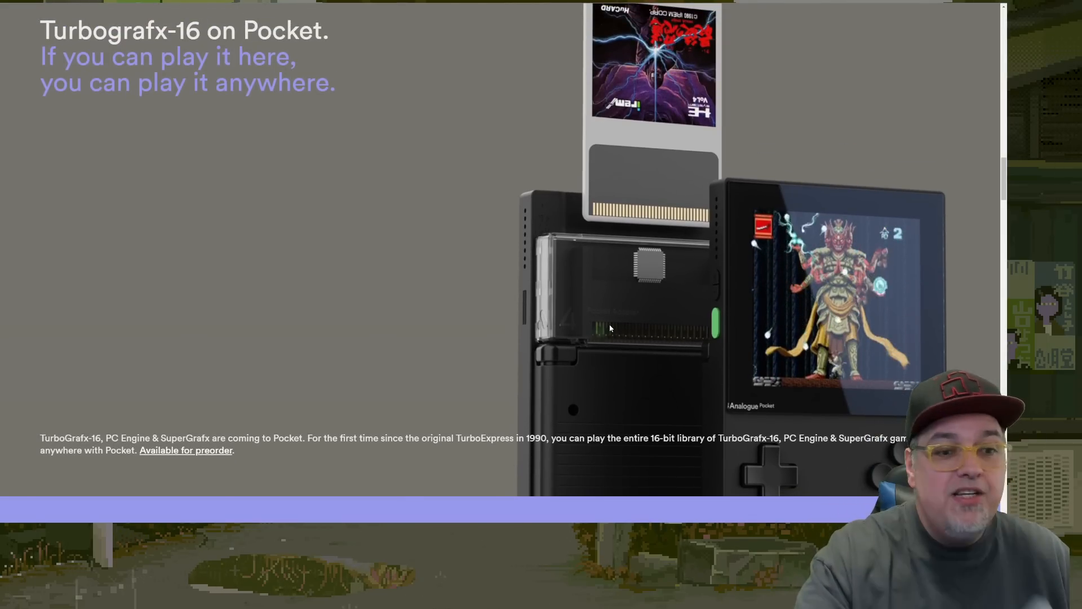
scroll(down, 3)
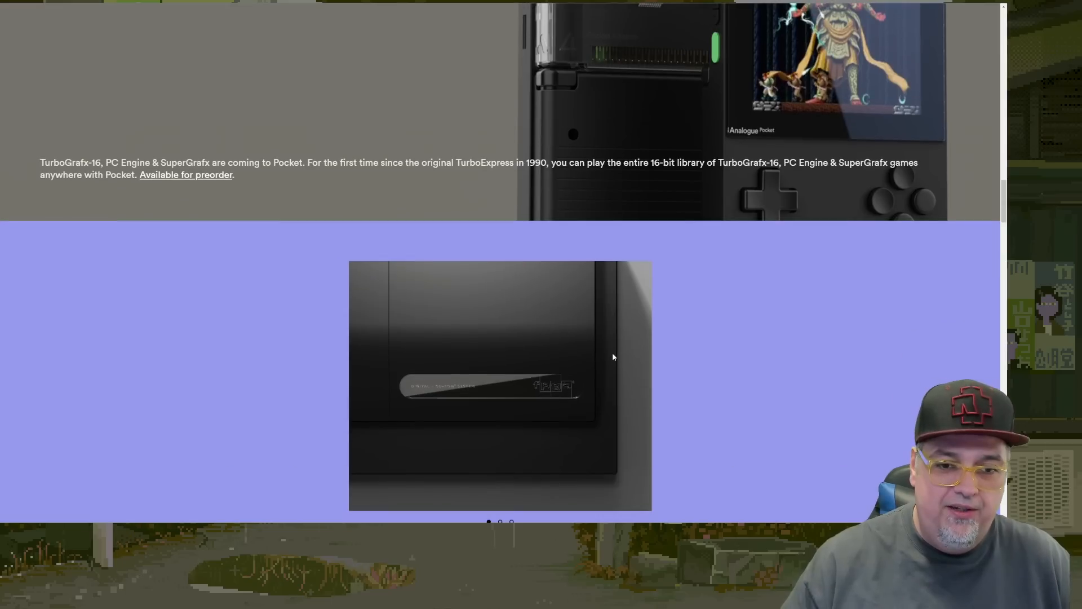
- Scroll past the FPGA history-preservation paragraph to the 'Available in 2 colorways USA & JP' image
scroll(down, 3)
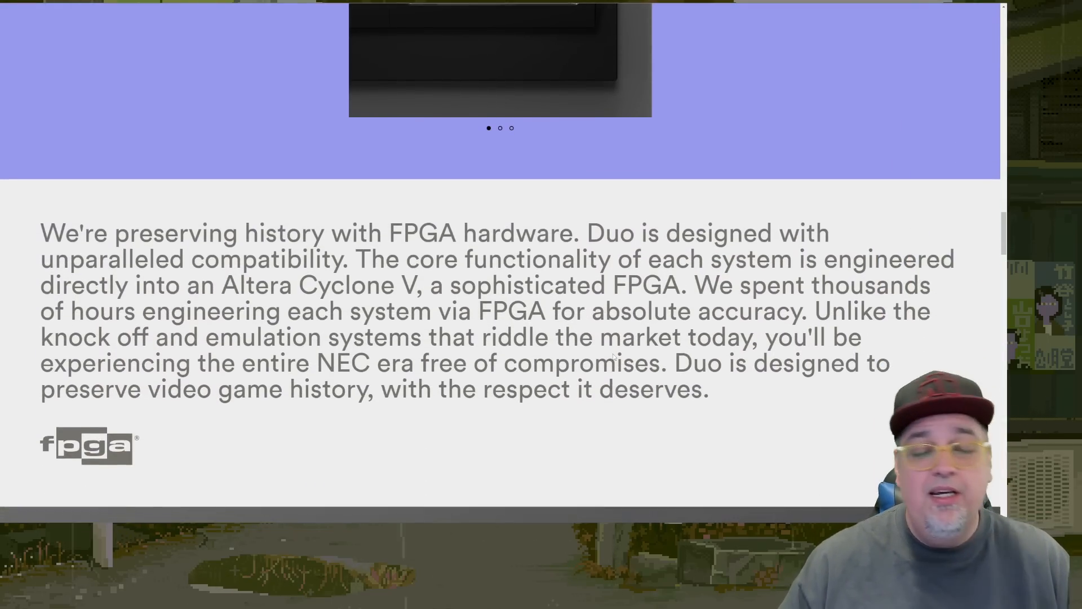
scroll(down, 3)
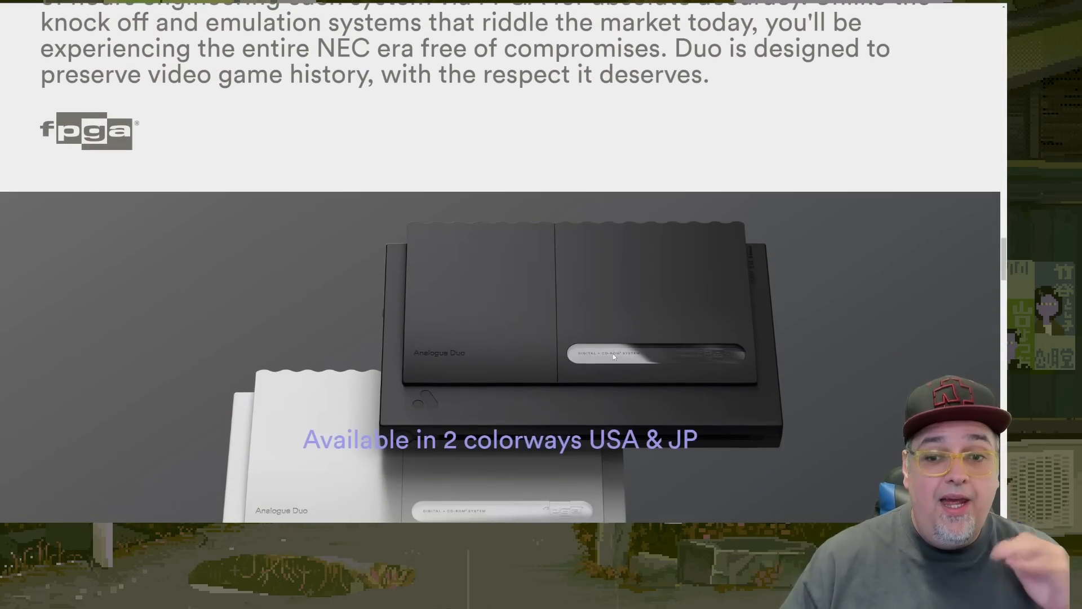
scroll(down, 3)
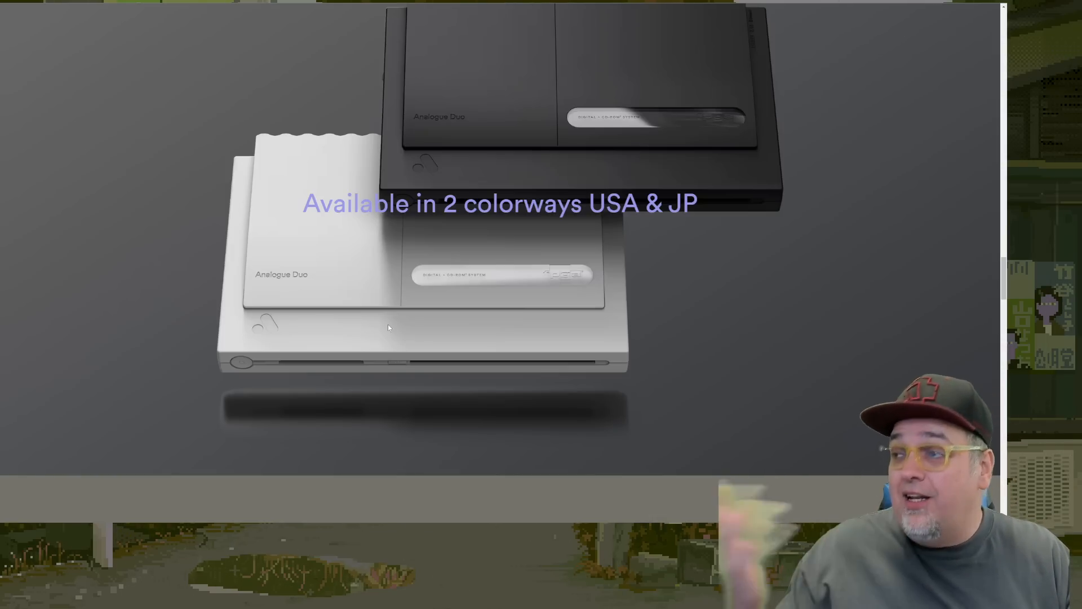
- Scroll through the Technical Specifications: compatibility, video, audio, special features, gamepad and dimensions
scroll(down, 3)
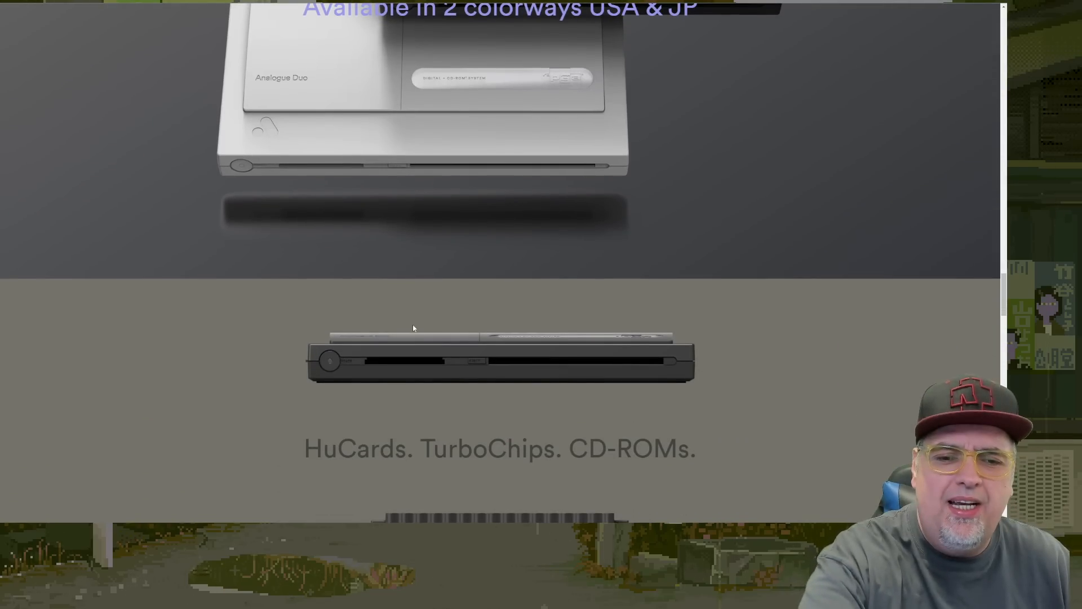
scroll(down, 3)
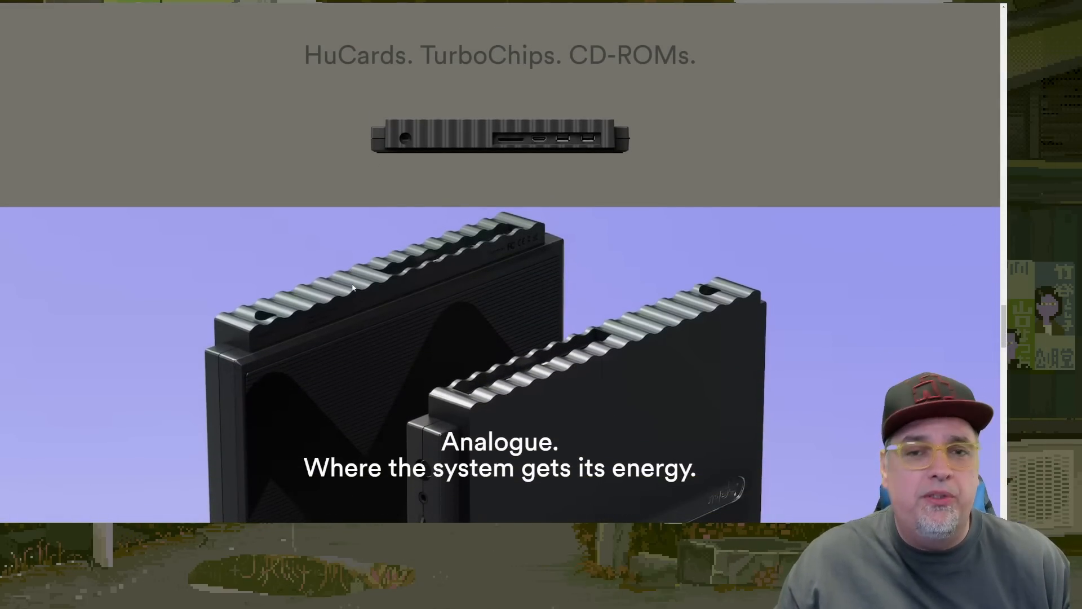
scroll(down, 3)
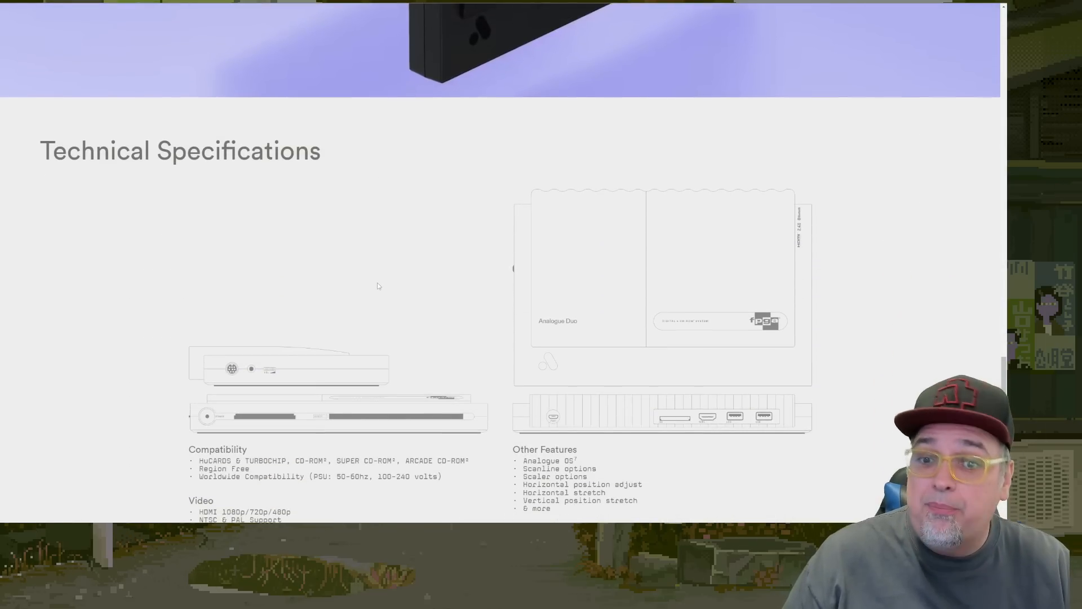
scroll(down, 3)
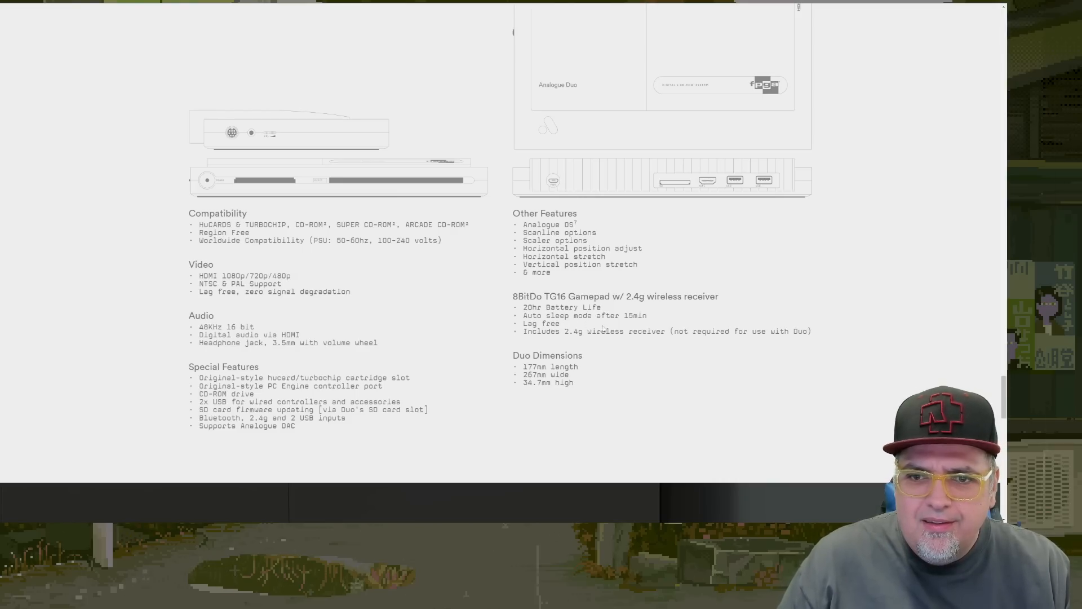
- Scroll past 'What's In The Box?' to the May 19, 2023 preorder announcement
scroll(down, 3)
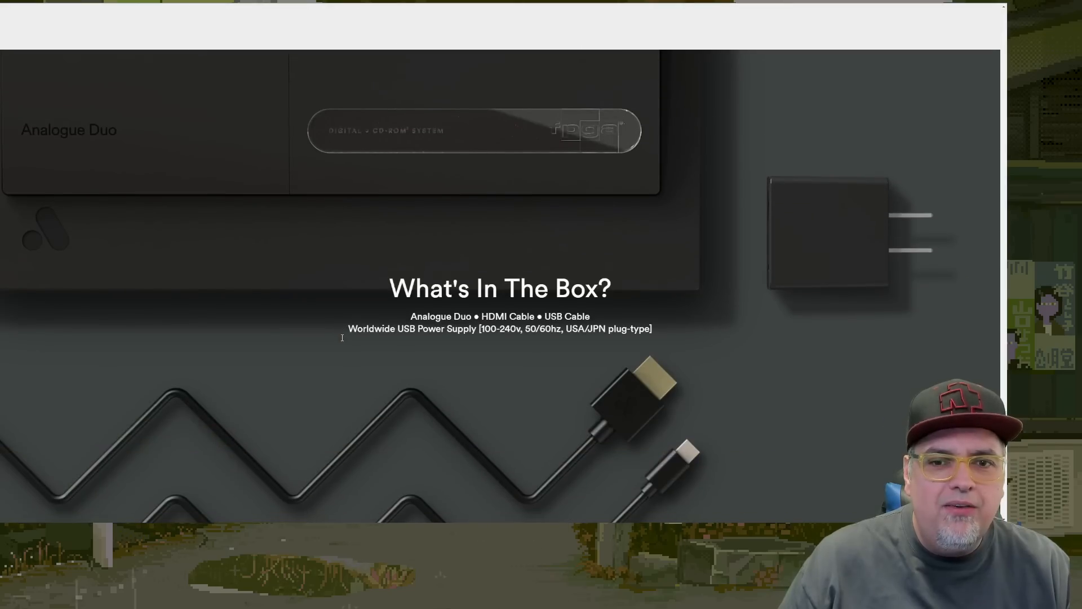
scroll(down, 3)
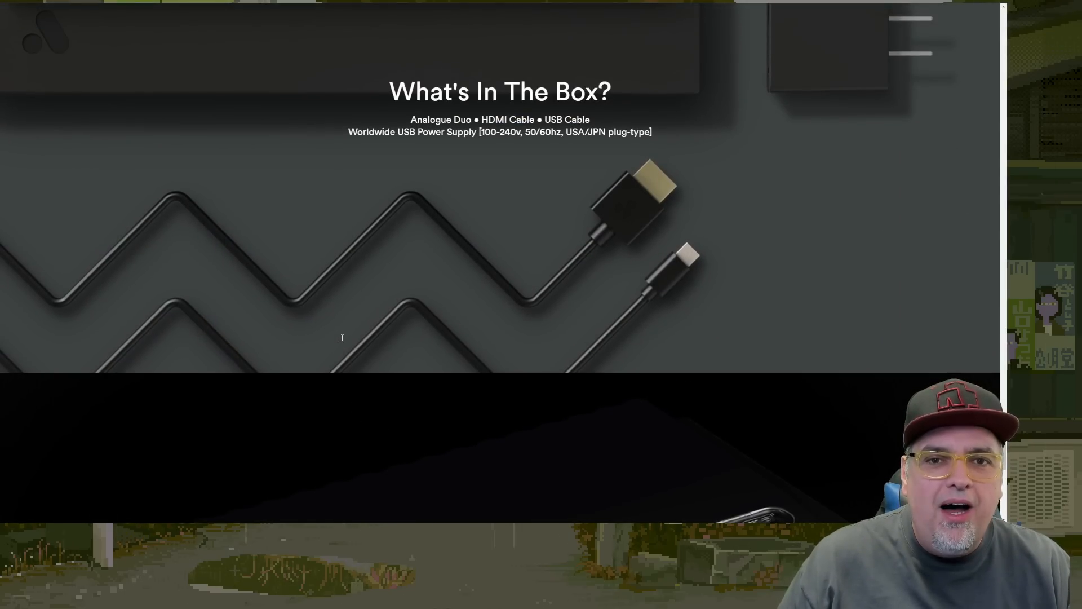
mouse_move(409, 328)
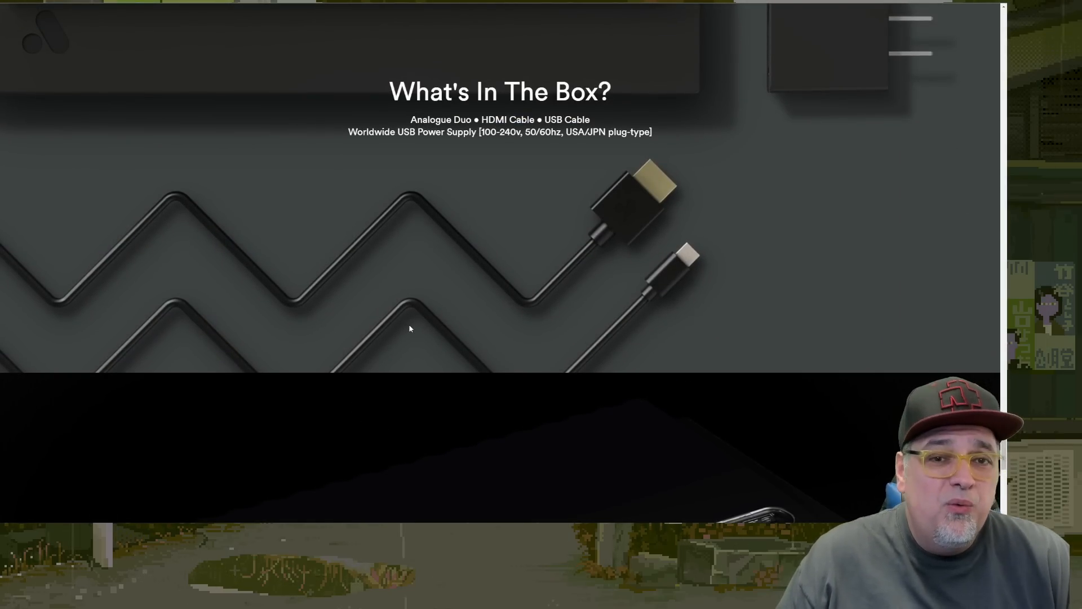
scroll(down, 3)
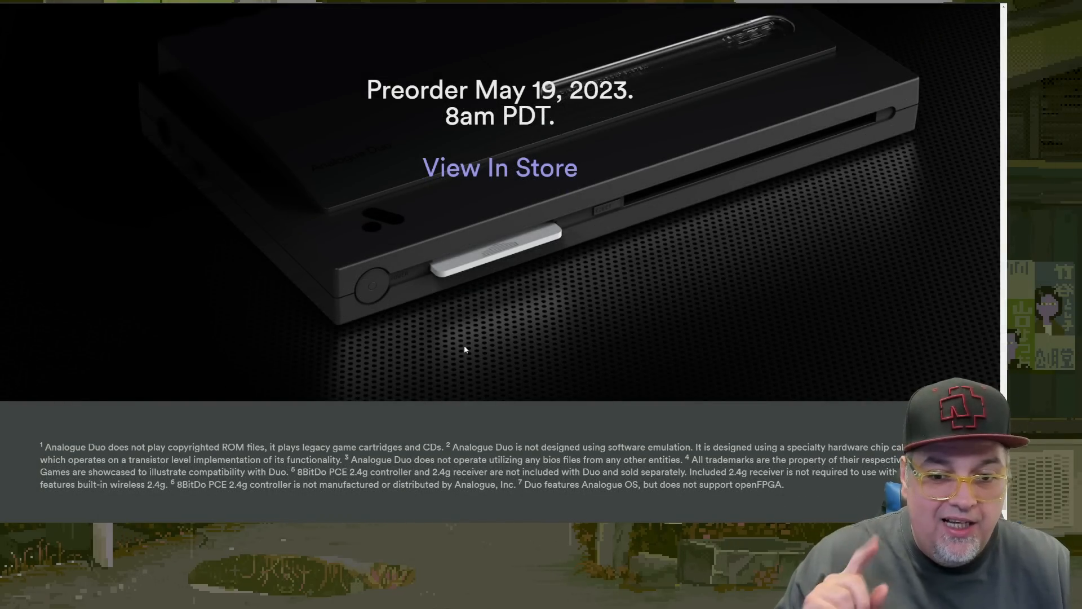
scroll(down, 3)
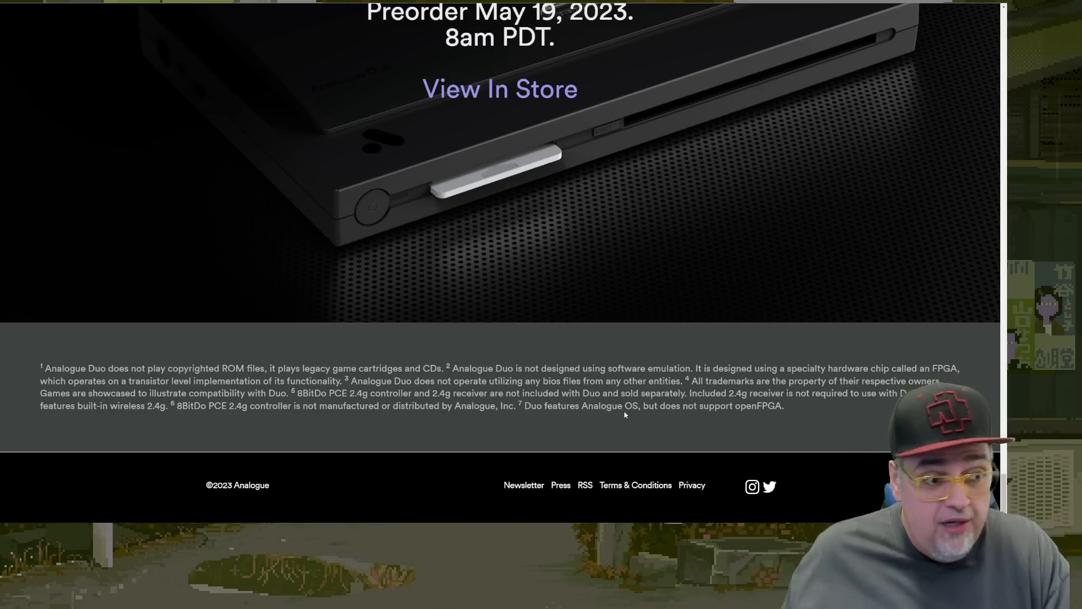
scroll(up, 3)
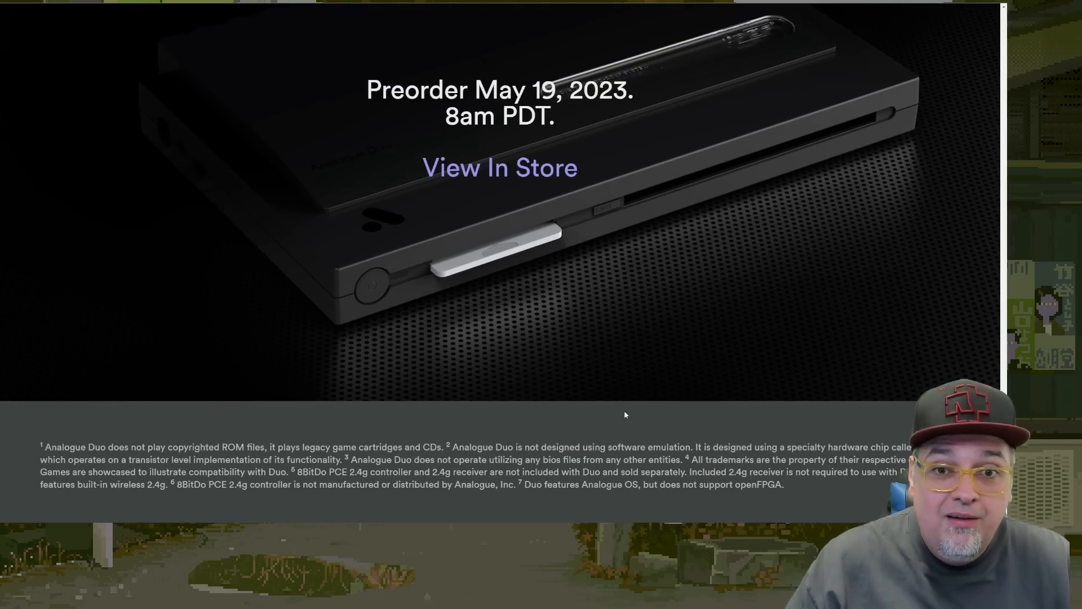
scroll(up, 3)
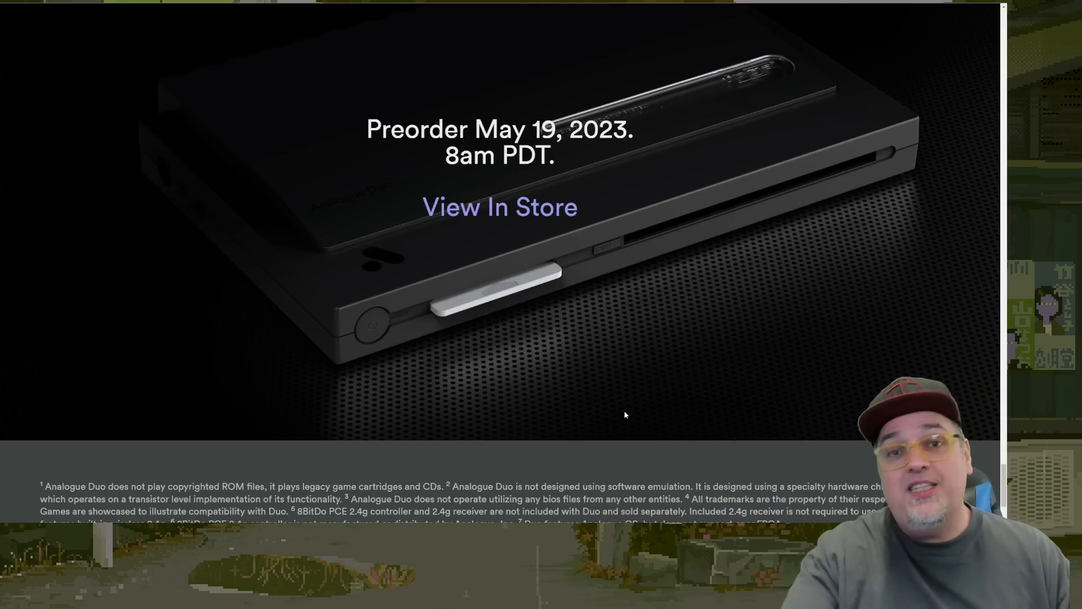
scroll(down, 3)
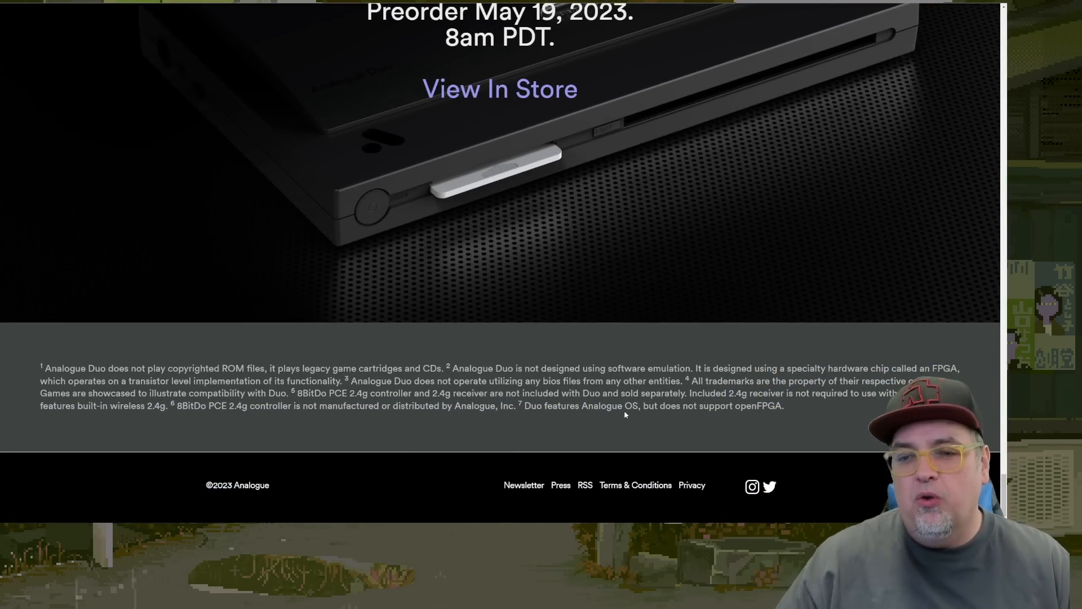
scroll(up, 3)
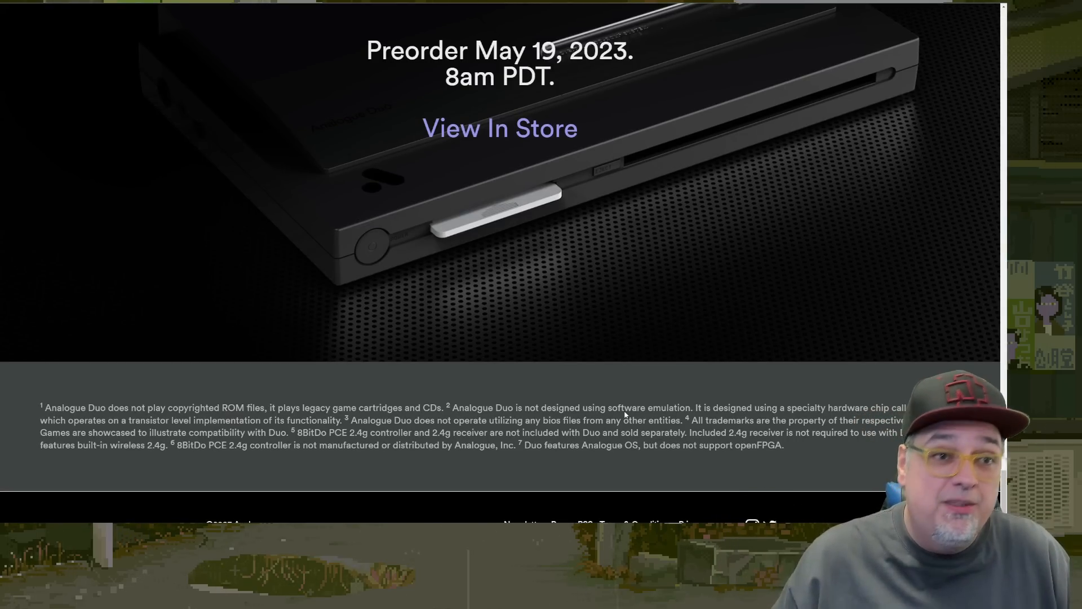
- View the Duo in store and browse the $249.99 USA and JPN system and accessory listings
click(500, 129)
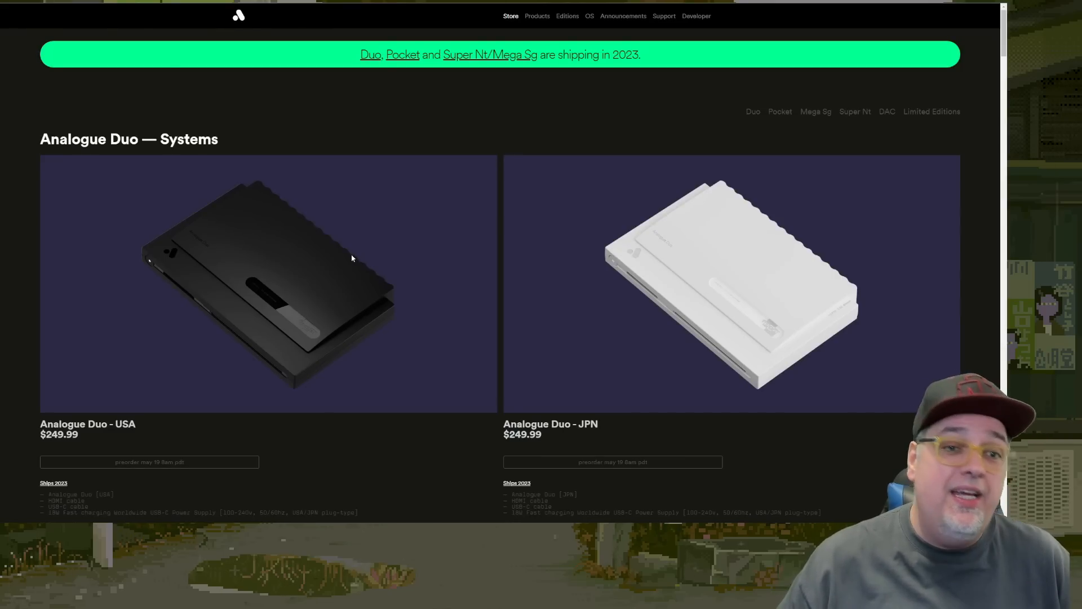
scroll(down, 3)
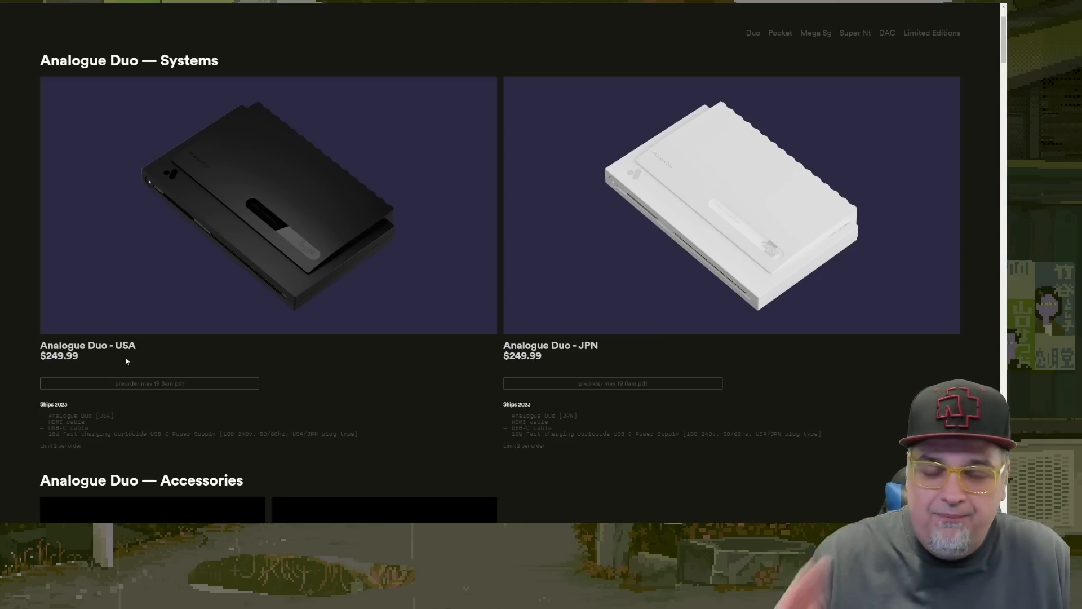
scroll(down, 3)
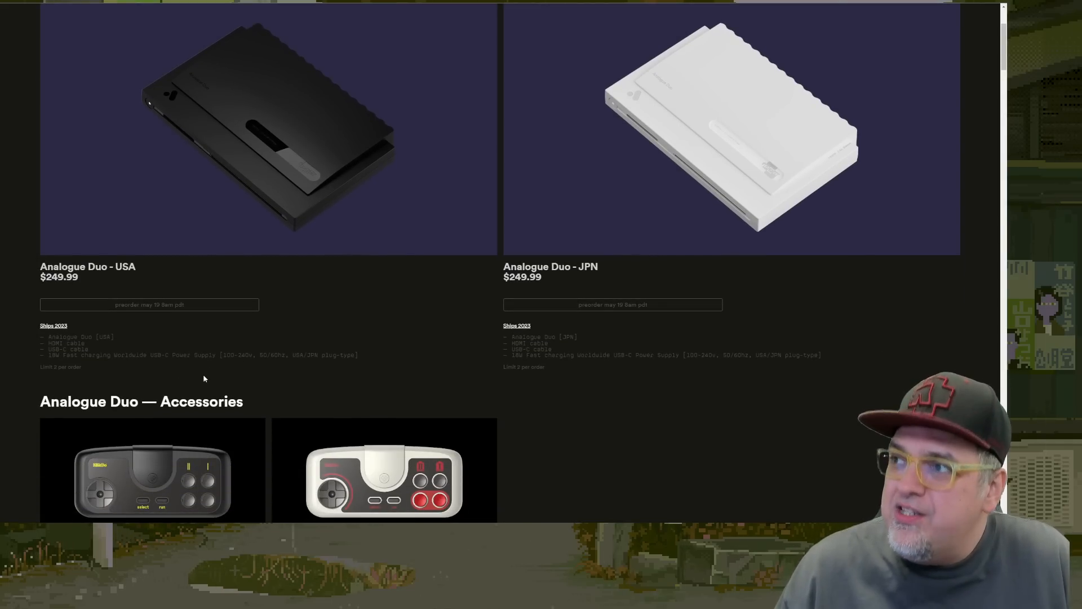
scroll(up, 3)
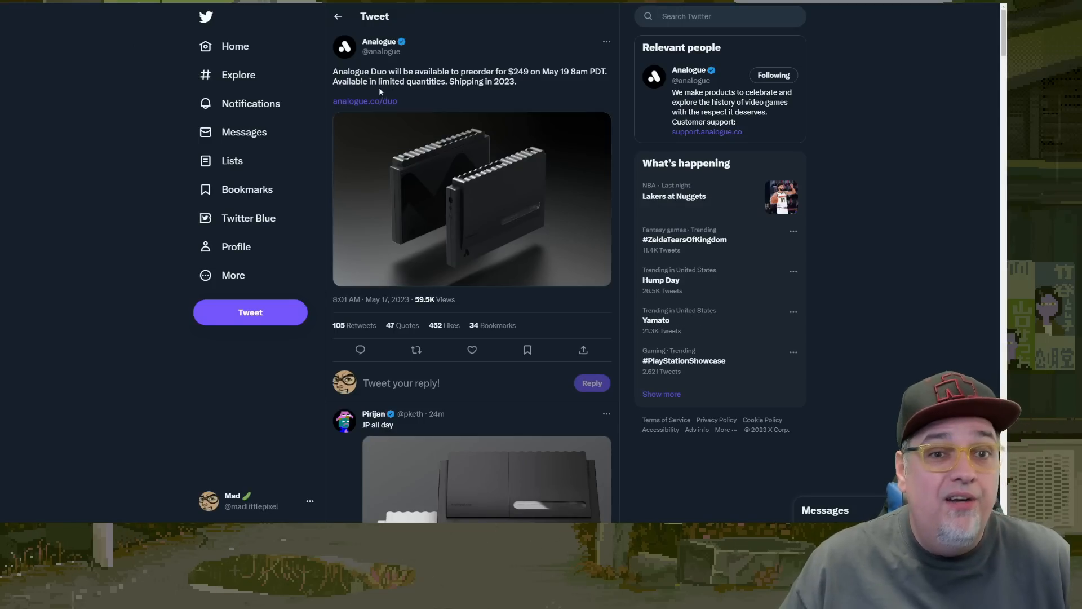
mouse_move(514, 94)
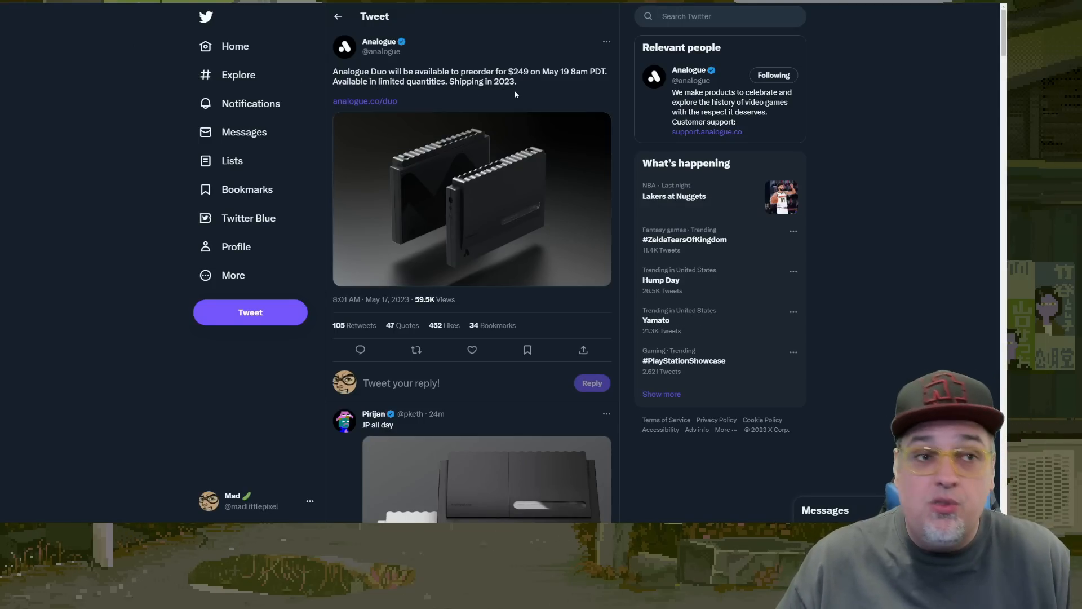
click(364, 100)
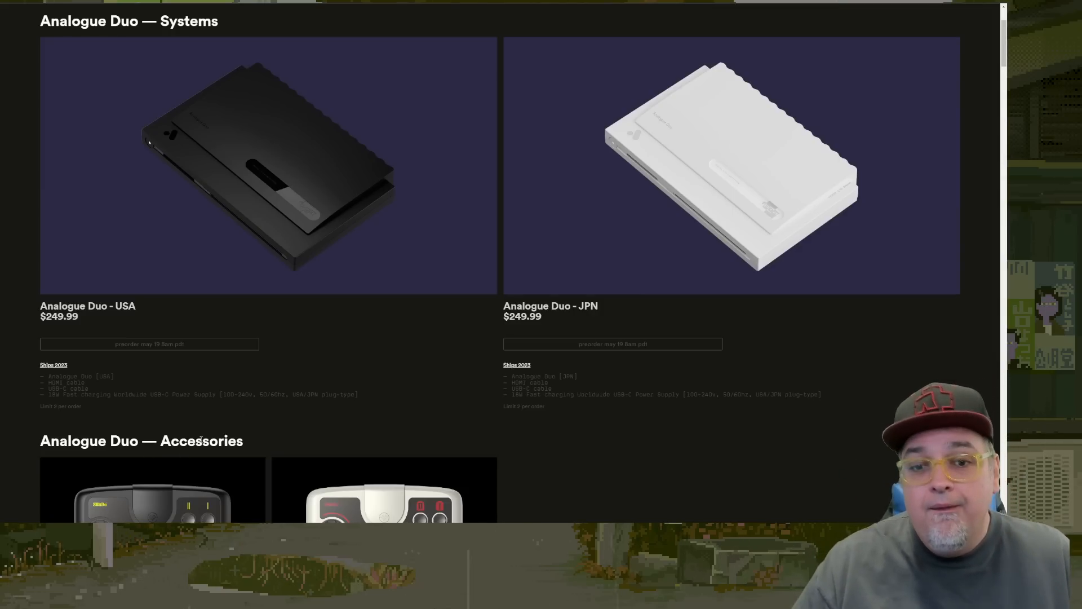
scroll(up, 3)
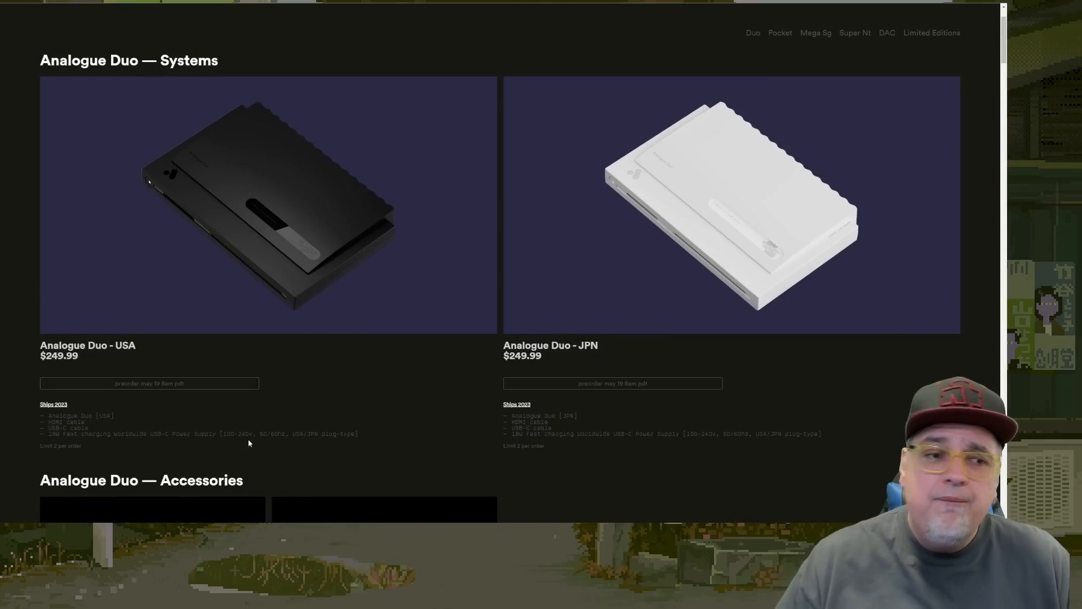